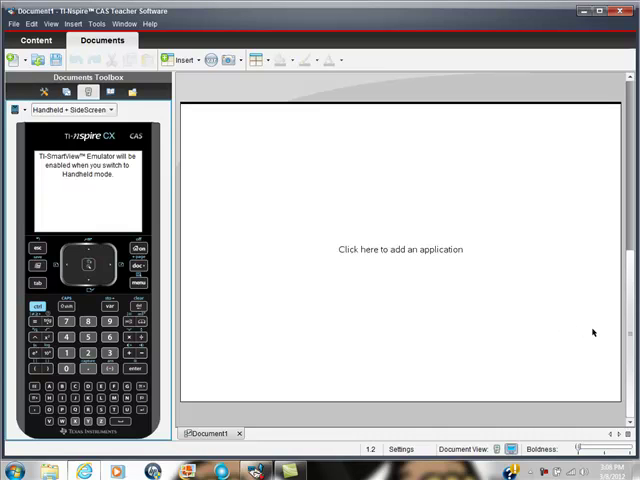
mouse_move(588, 337)
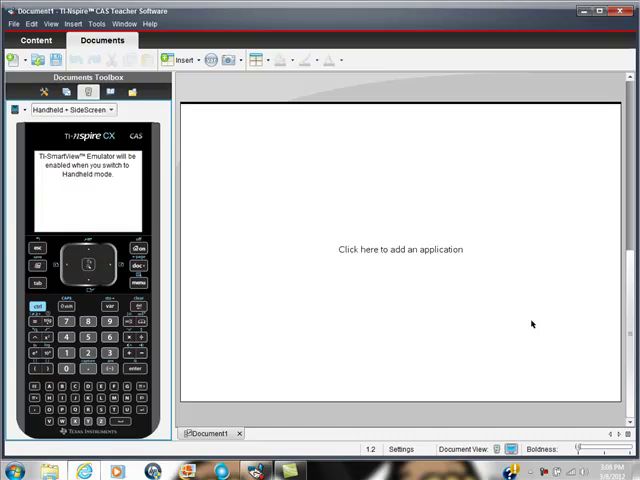
mouse_move(449, 338)
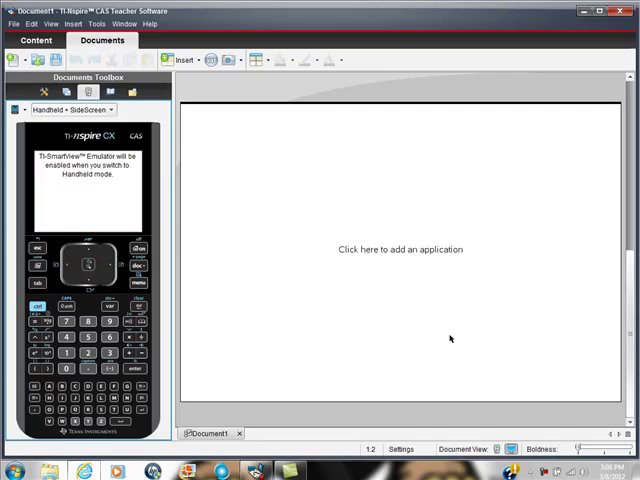
mouse_move(425, 349)
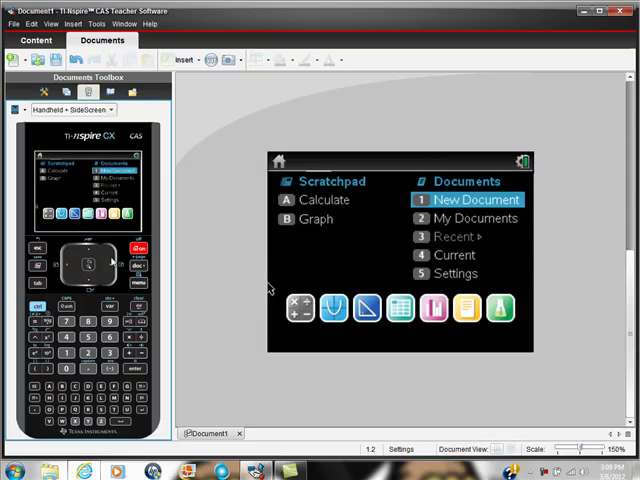
mouse_move(443, 276)
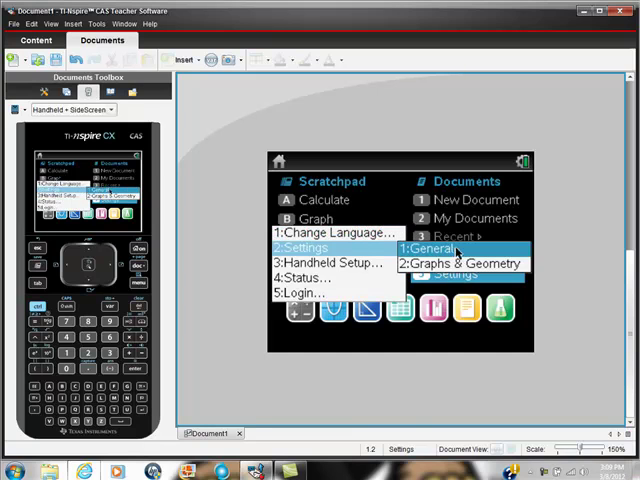
Open General Settings from the handheld home screen to view display digits, angle and calculation mode.
click(427, 248)
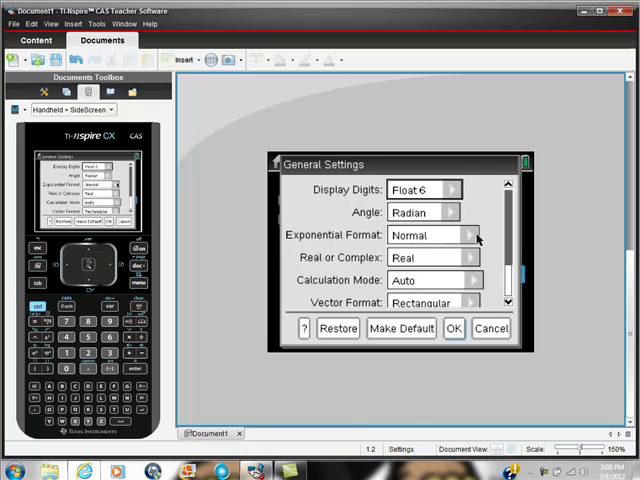
click(456, 189)
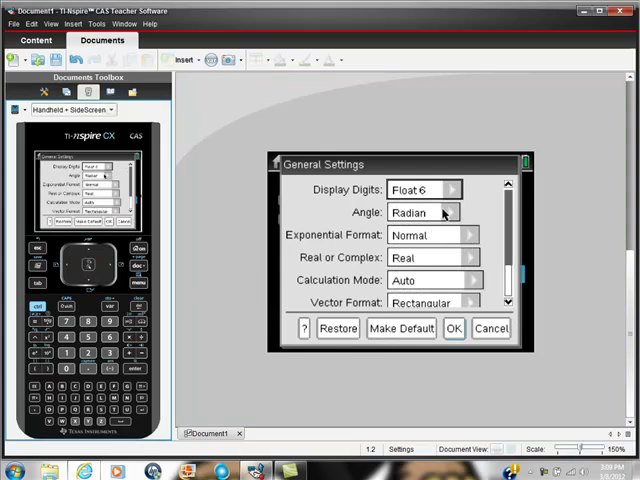
click(447, 212)
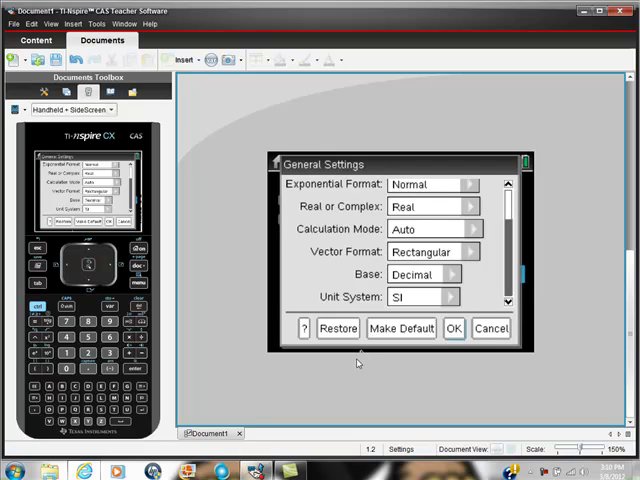
mouse_move(339, 390)
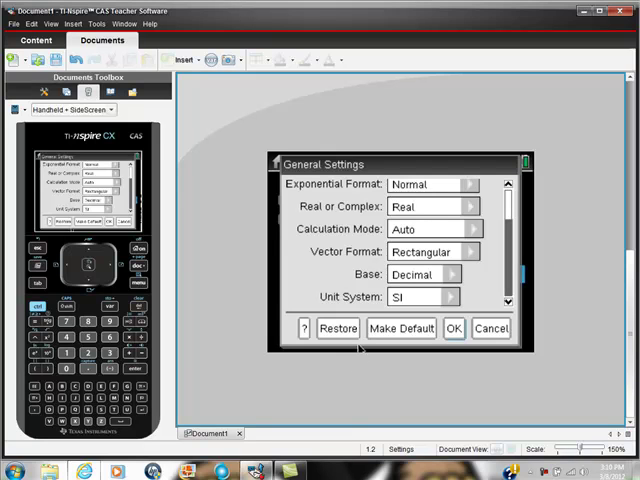
mouse_move(259, 369)
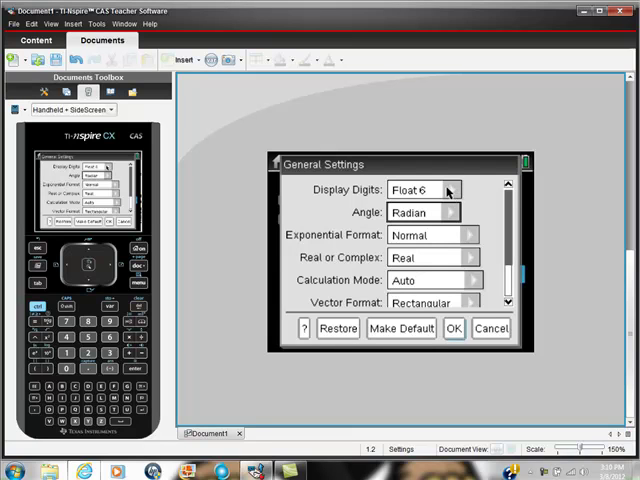
mouse_move(290, 213)
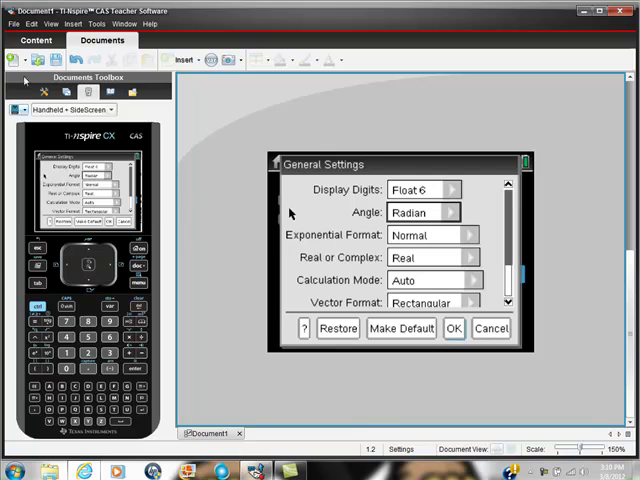
mouse_move(460, 255)
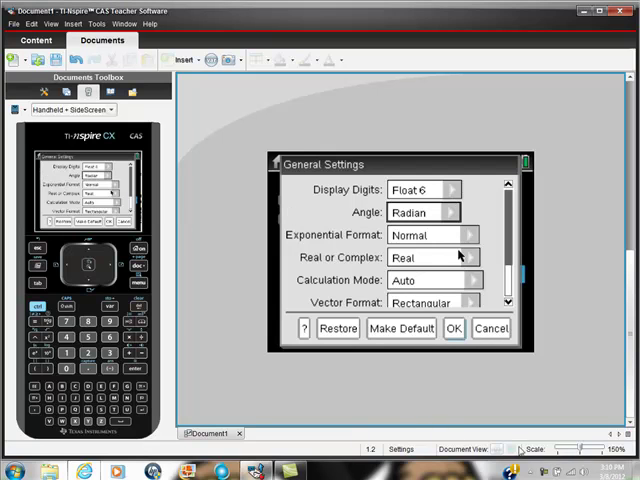